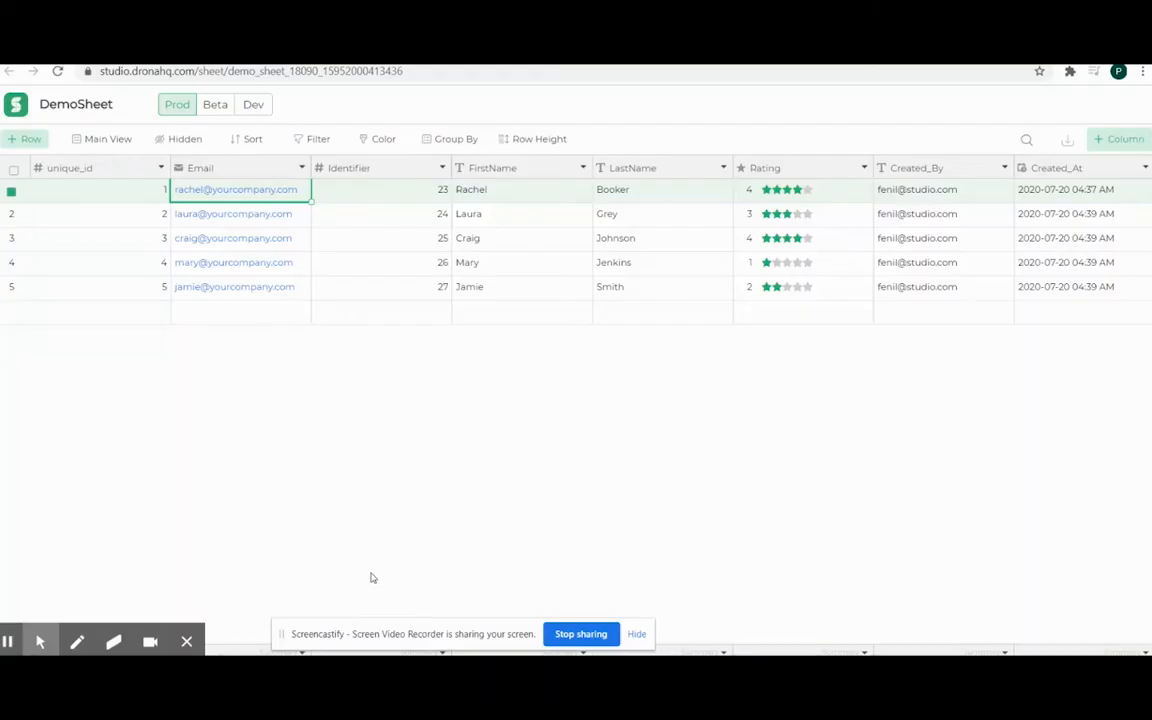
mouse_move(444, 446)
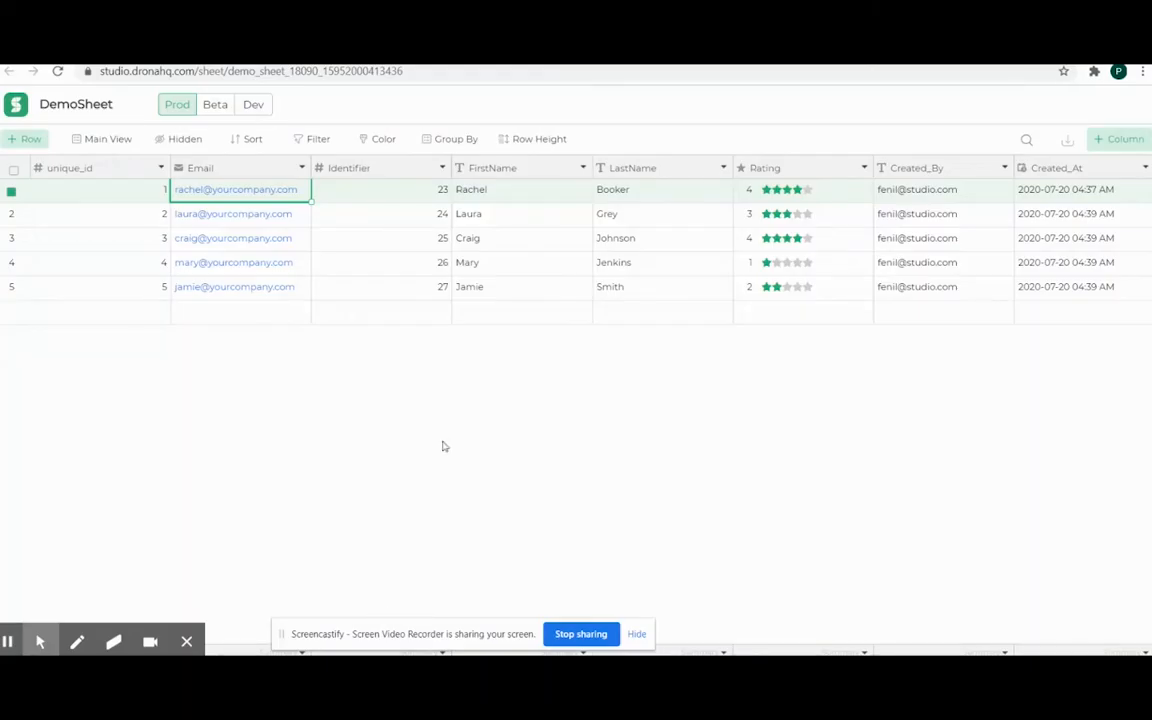
mouse_move(1108, 156)
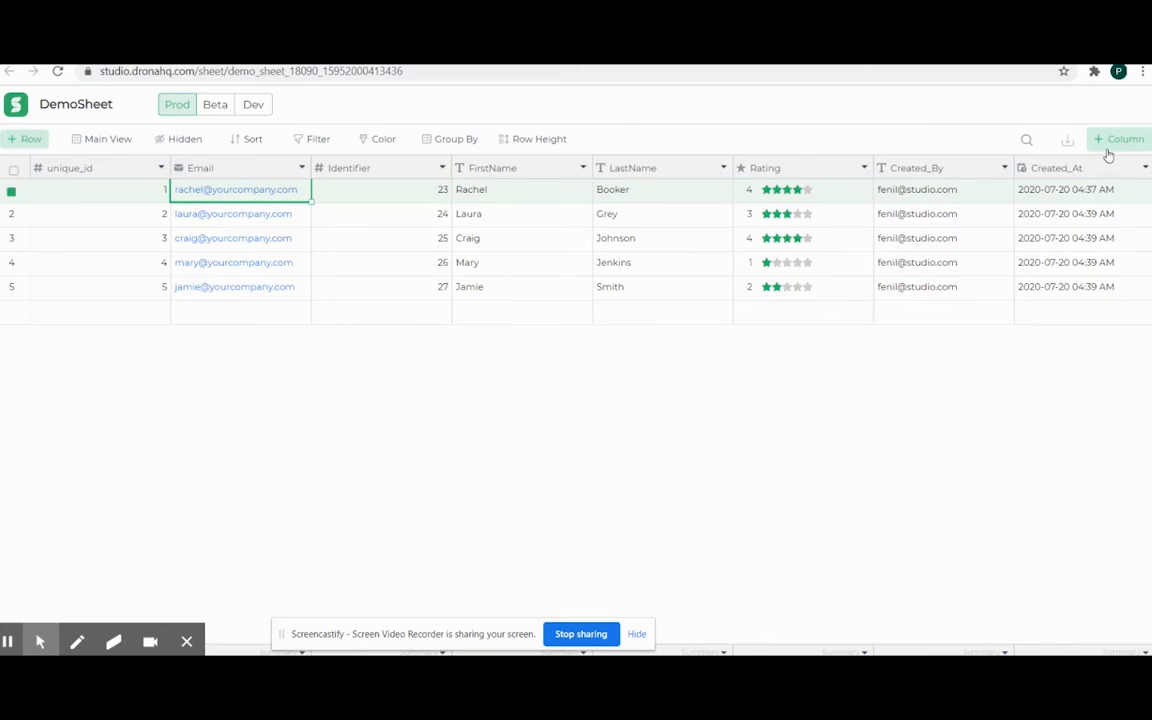
Add a new column named Formula of type Formula after the Rating column
left_click(1118, 140)
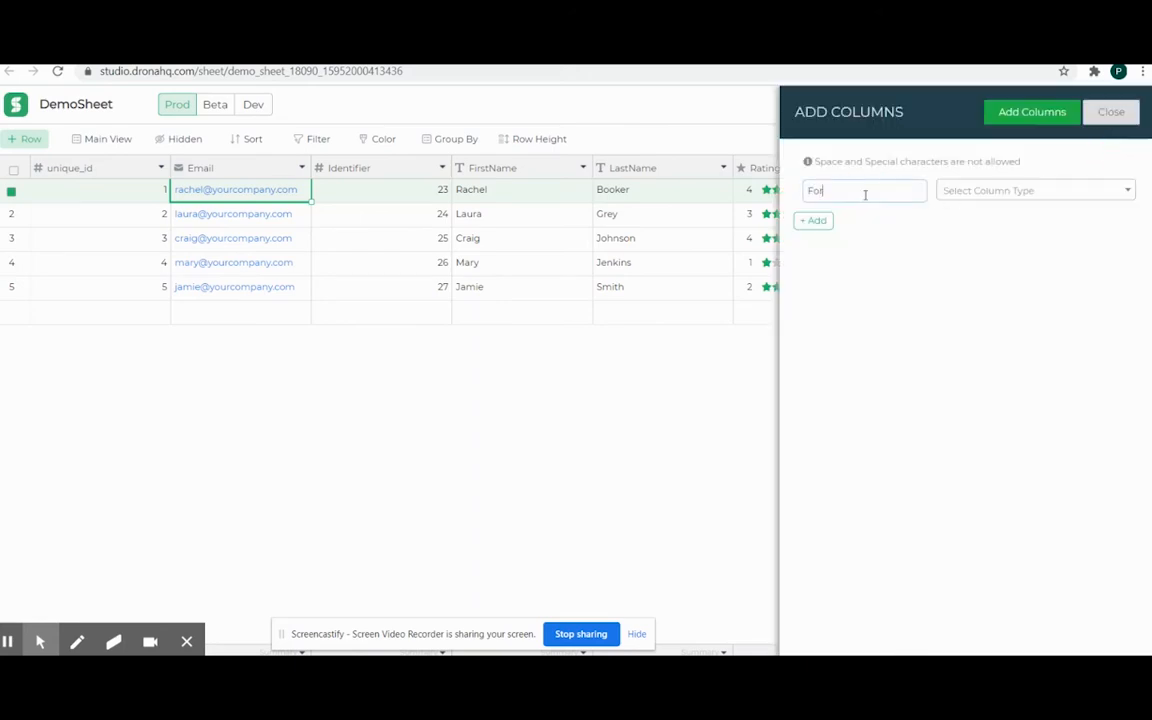
left_click(1036, 190)
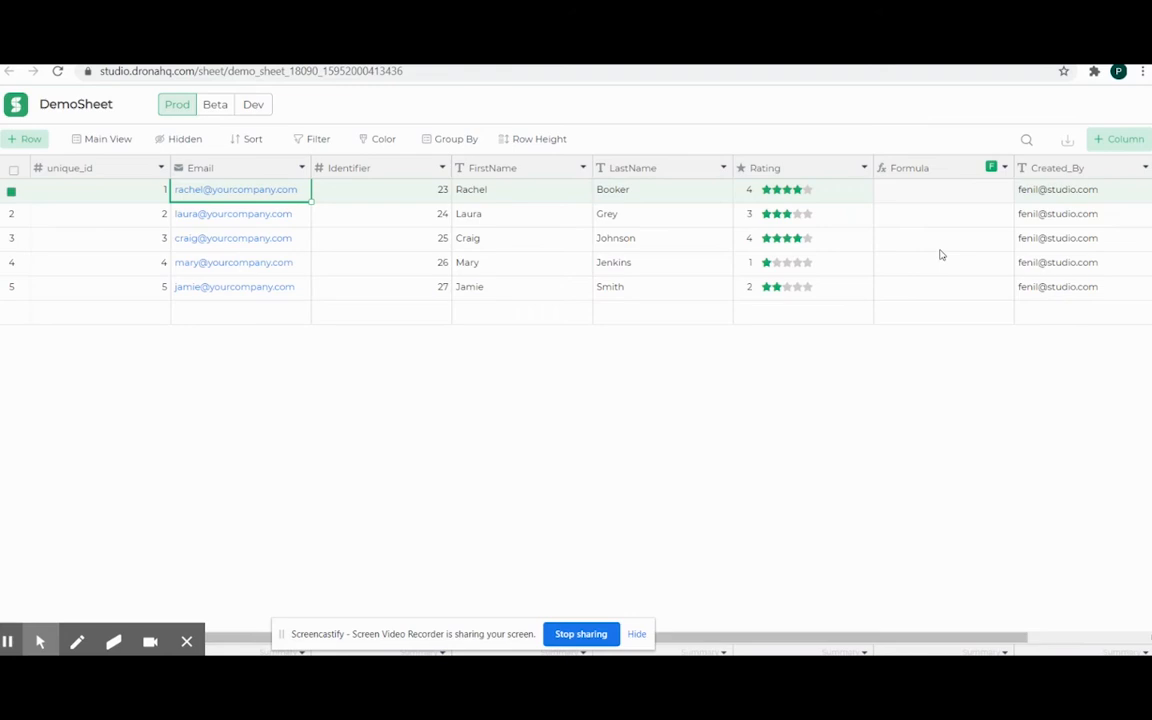
mouse_move(992, 168)
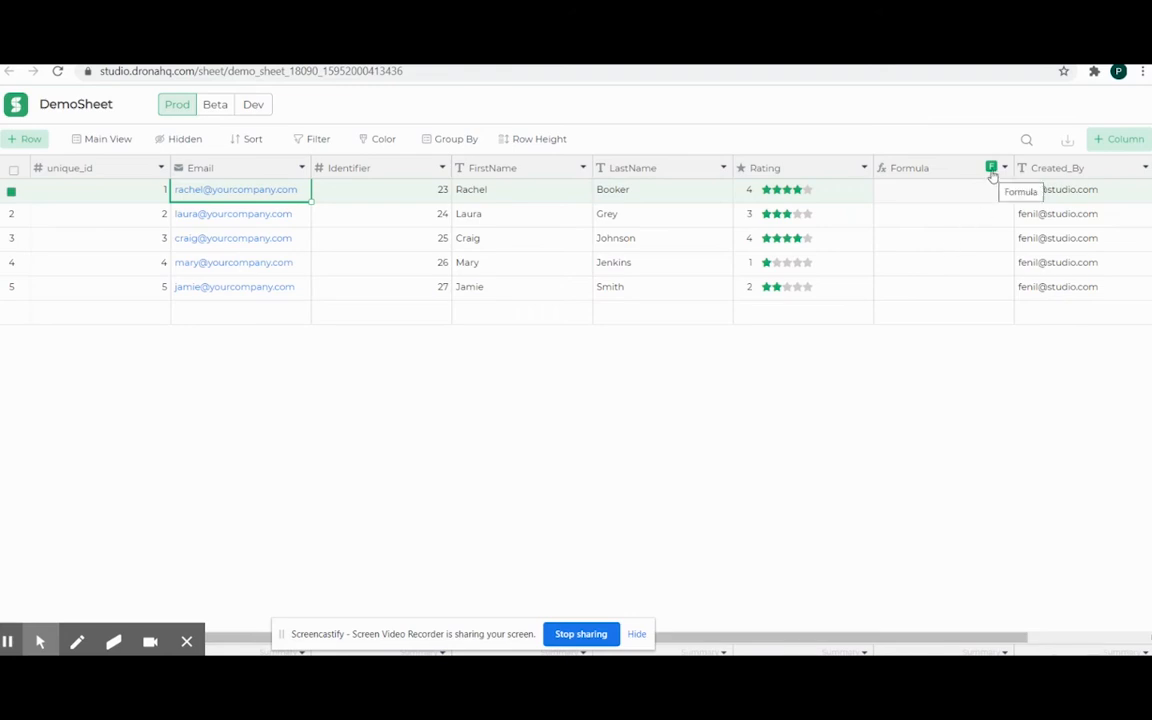
Set the Formula column to Identifier + 5 and save and validate it, filling rows 28 through 32
left_click(992, 168)
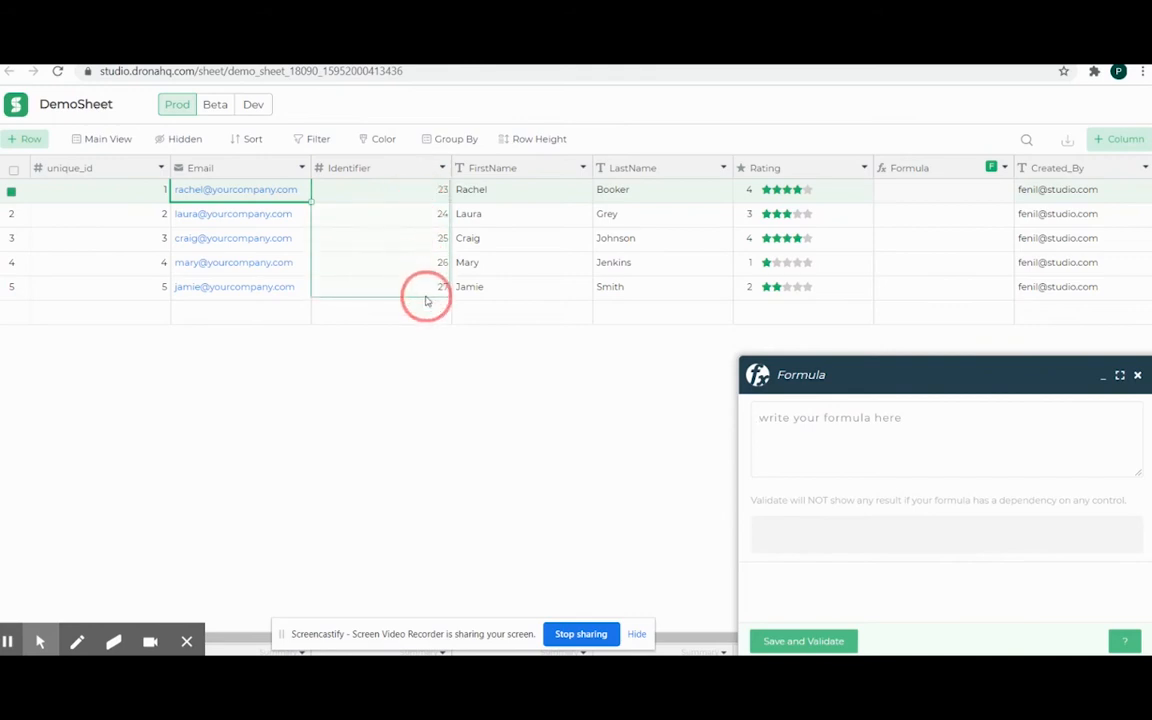
type("id")
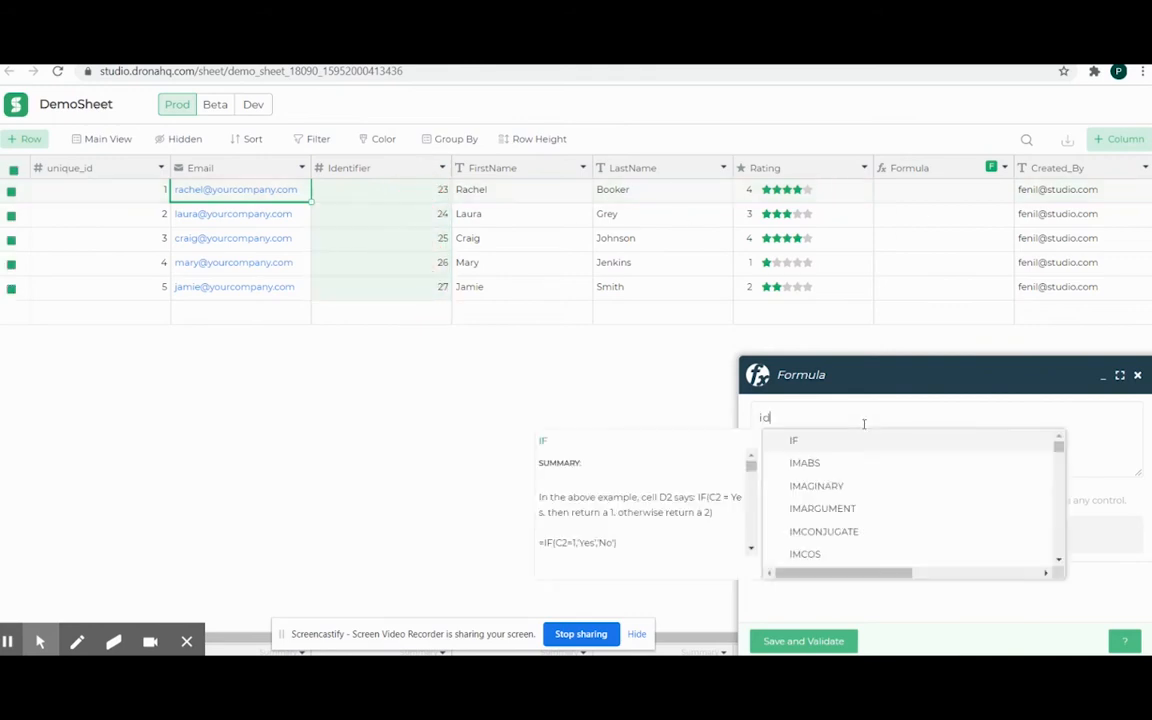
type("ent")
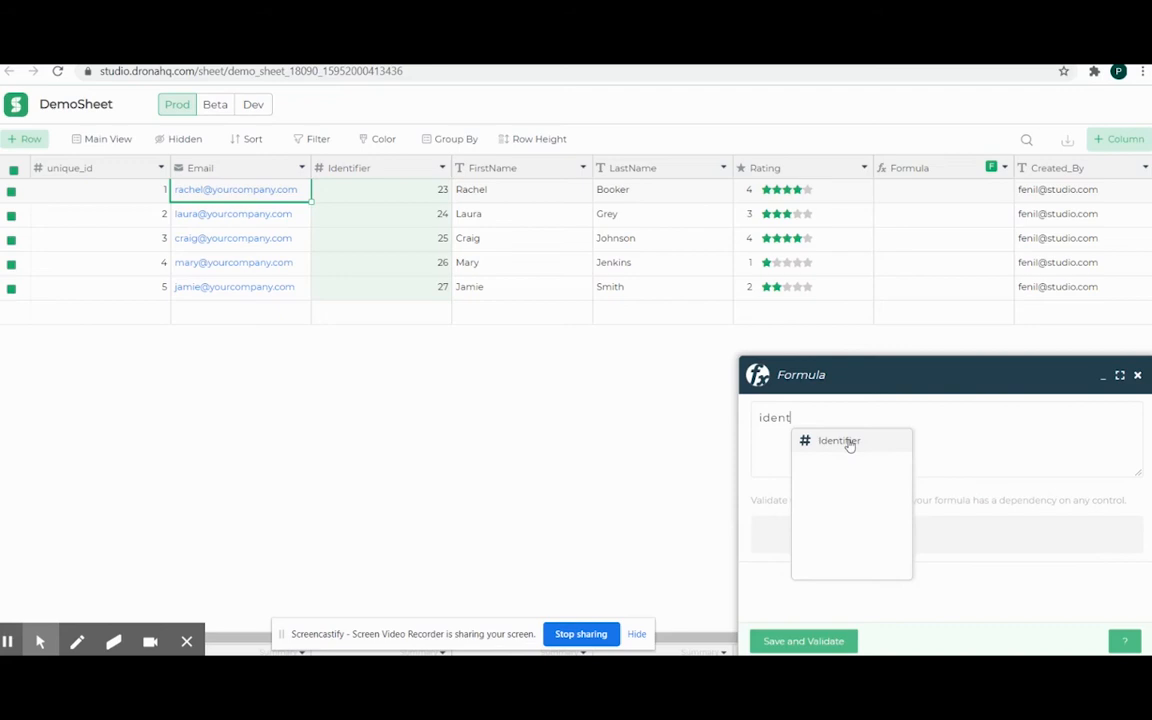
left_click(840, 440)
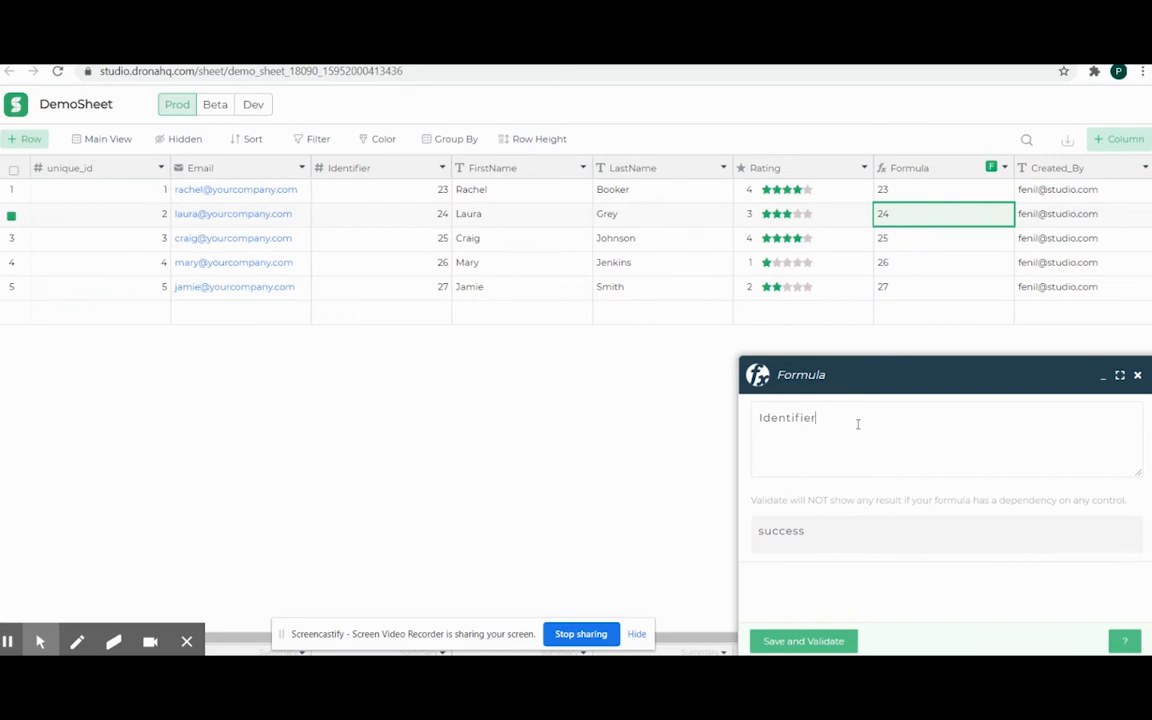
type("+ 5")
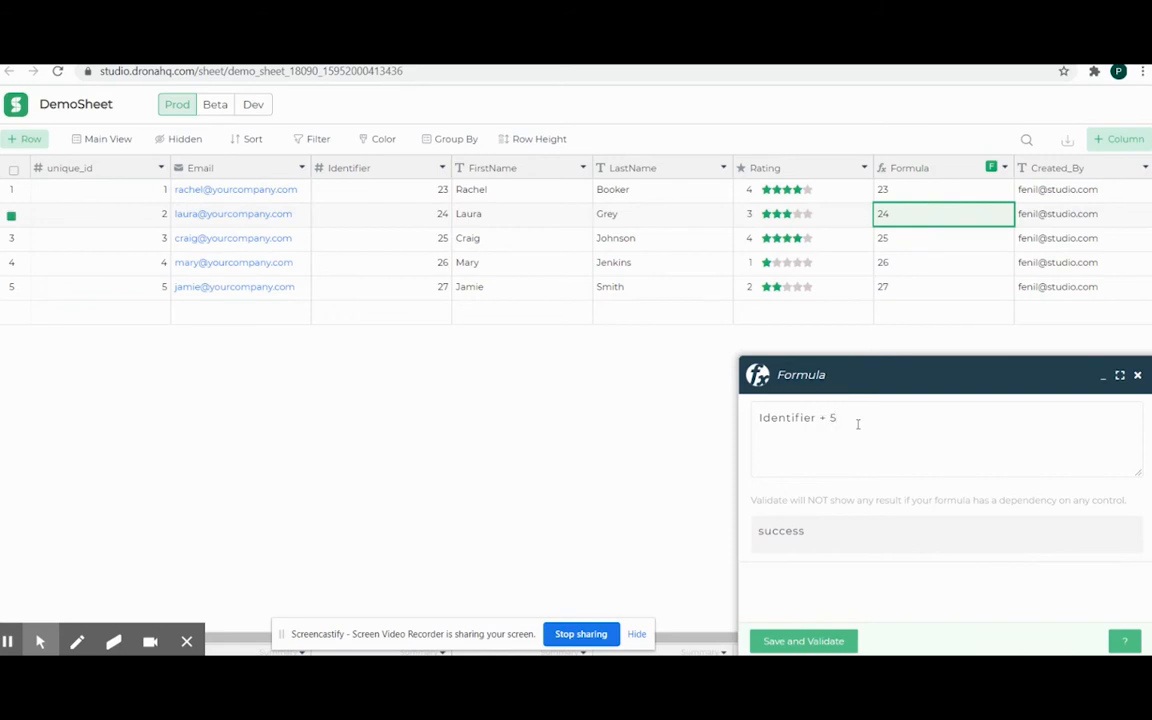
left_click(804, 640)
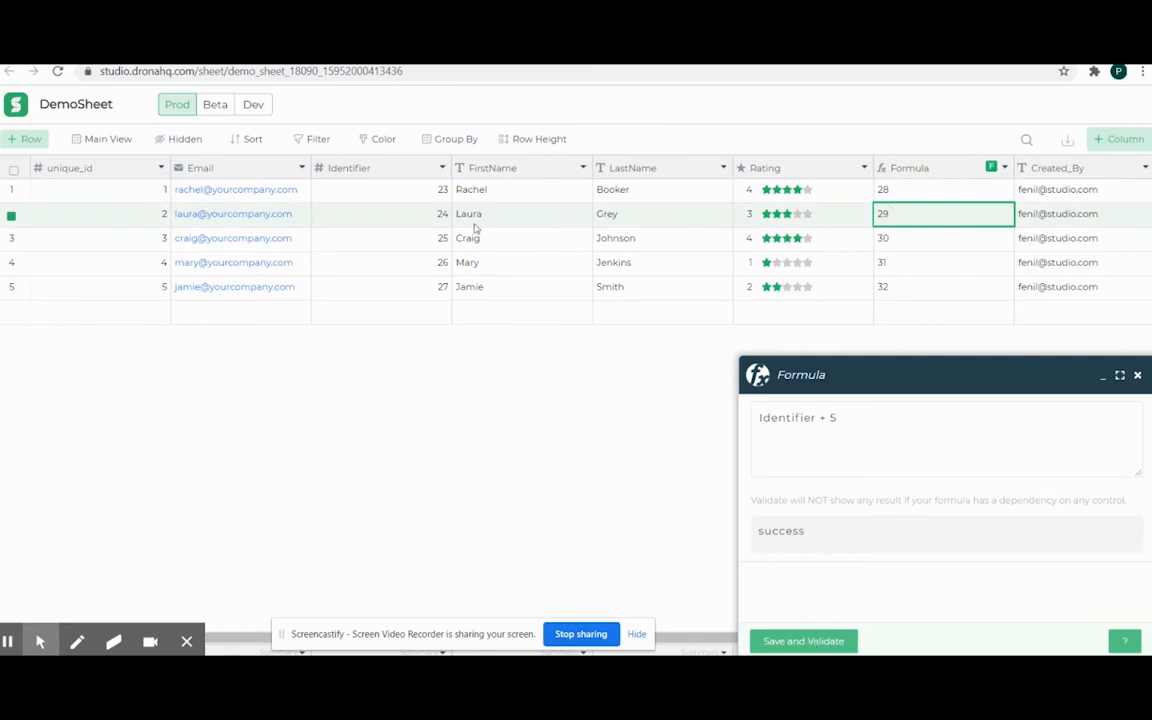
mouse_move(976, 264)
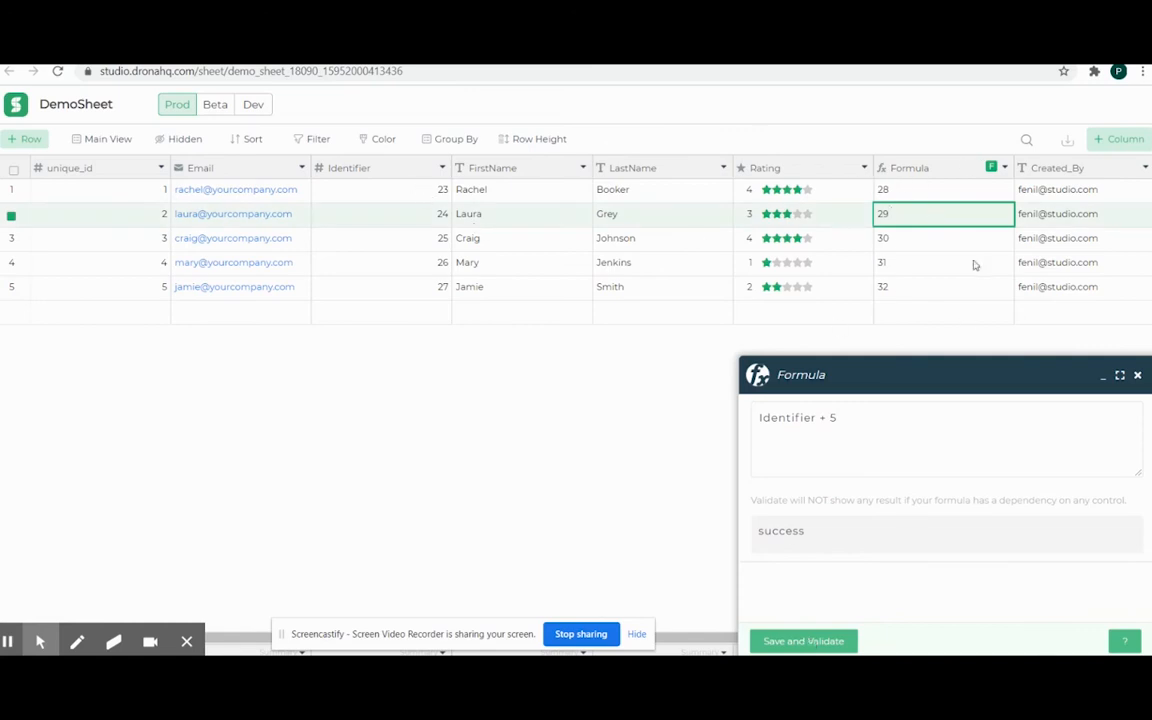
mouse_move(924, 252)
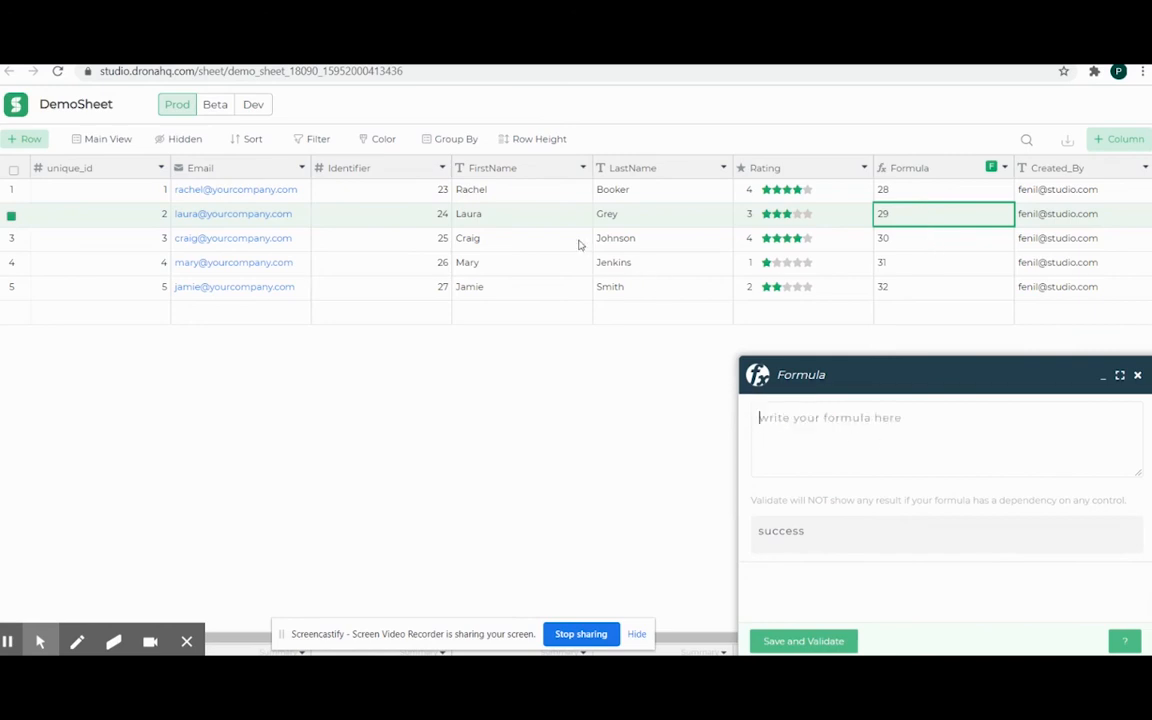
mouse_move(670, 212)
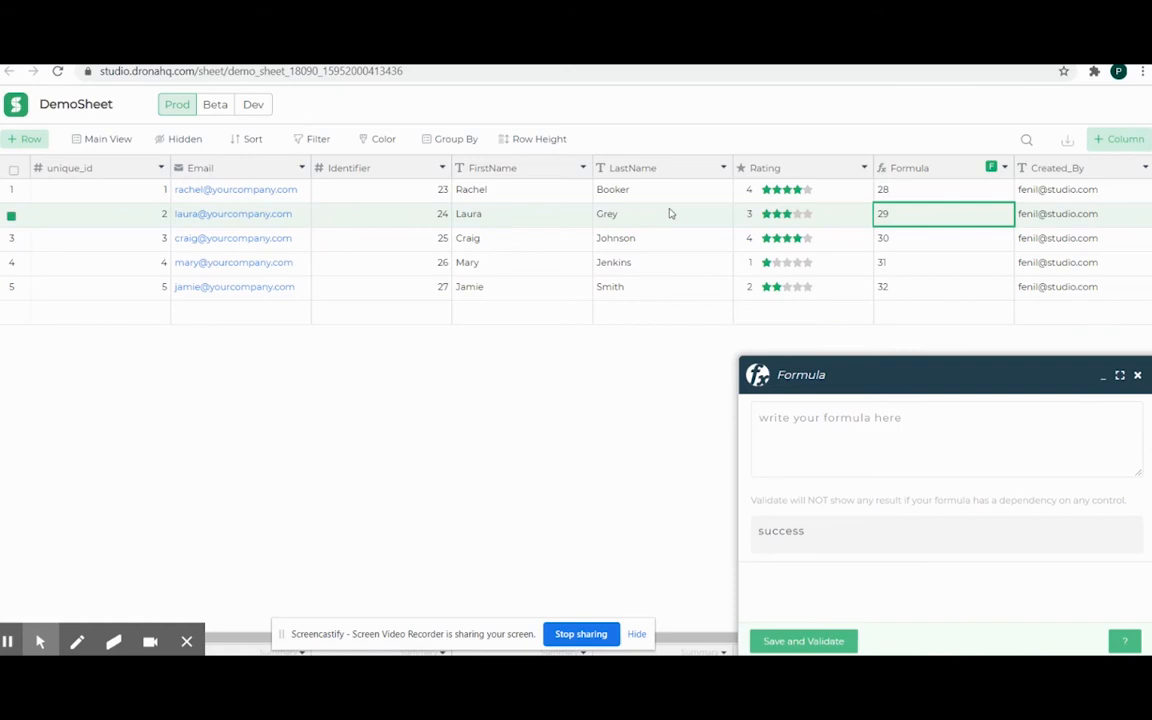
Enter CONCATENATE(FirstName, " ", LastName) to join names, then clear the formula again
type("CONCATENATE()")
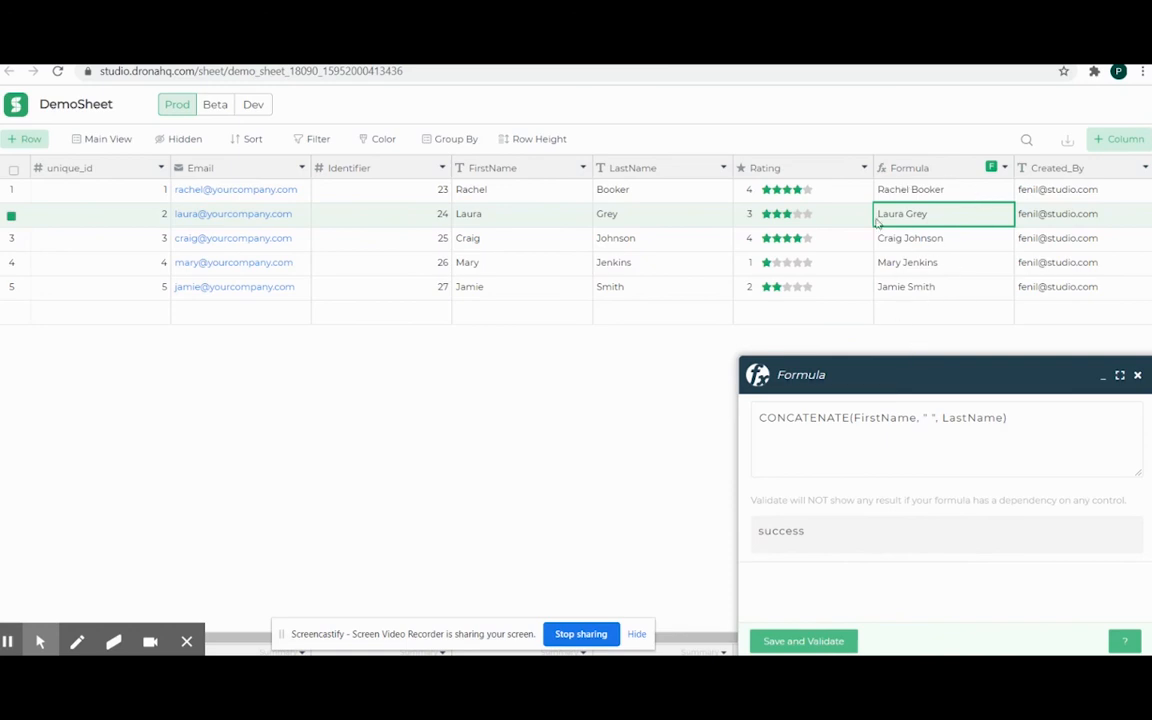
triple_click(884, 418)
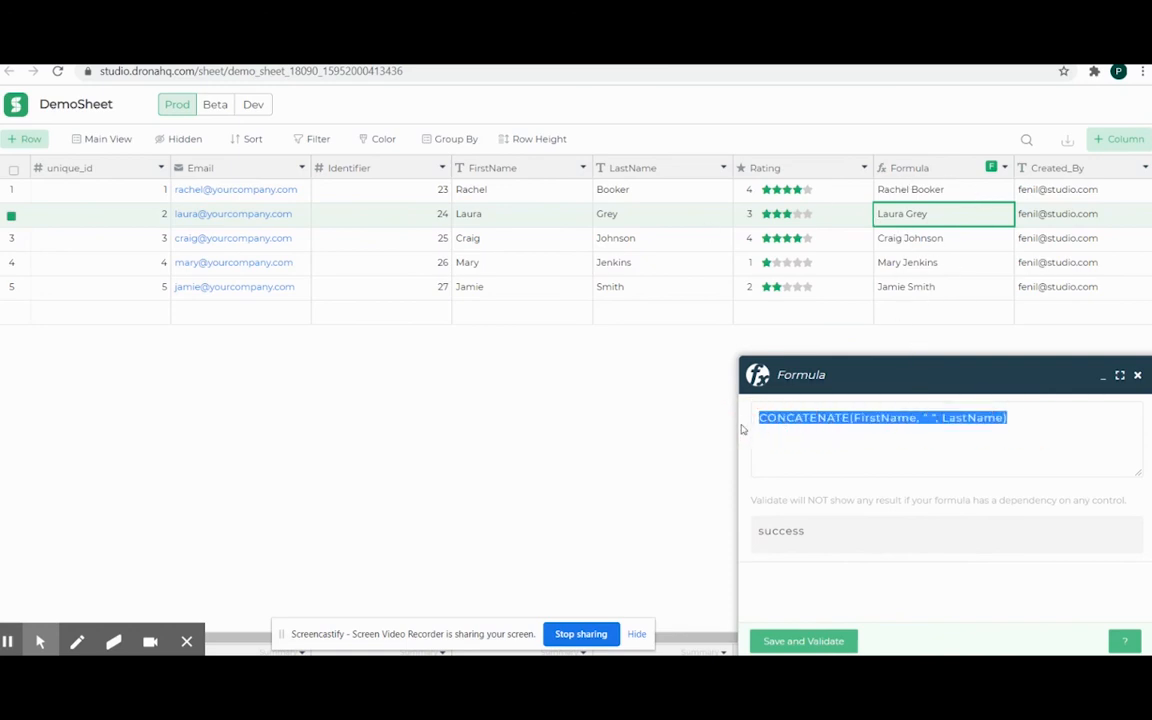
key("Delete")
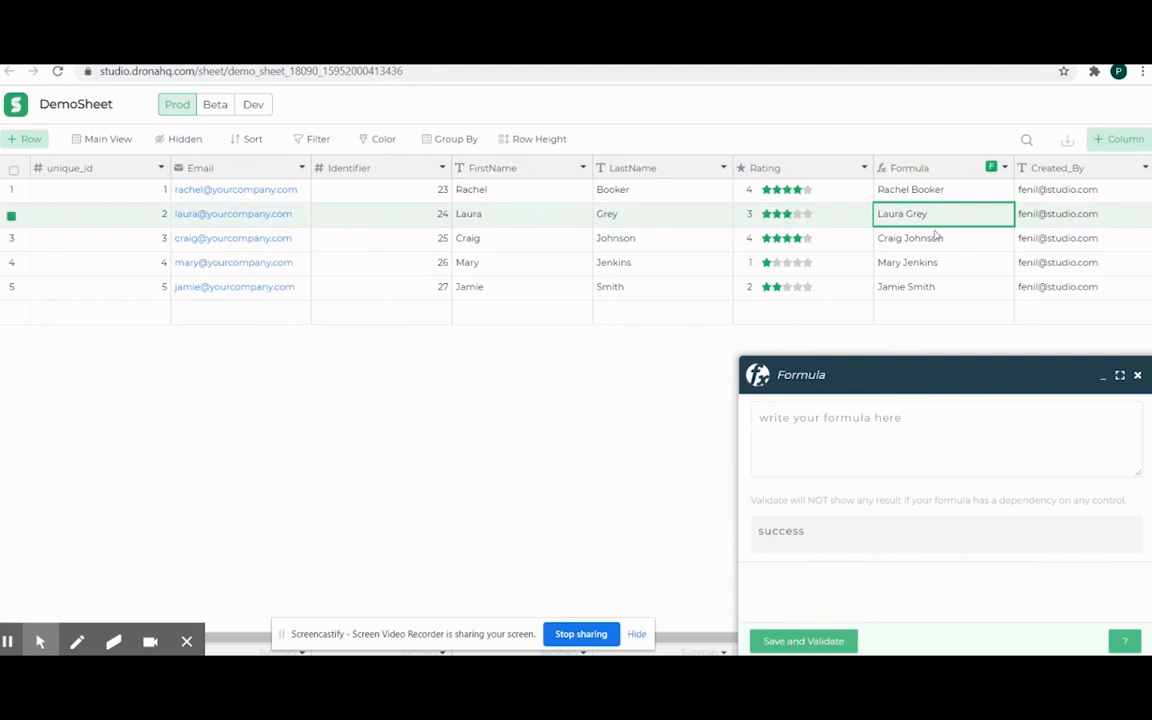
mouse_move(948, 238)
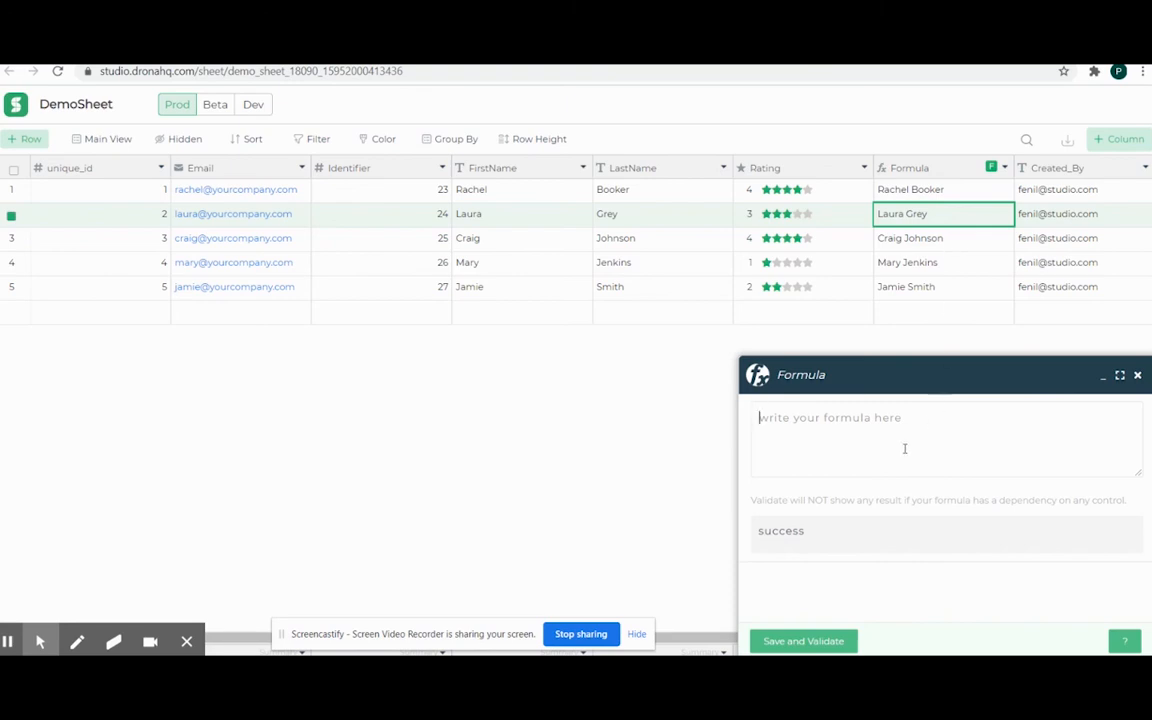
mouse_move(864, 418)
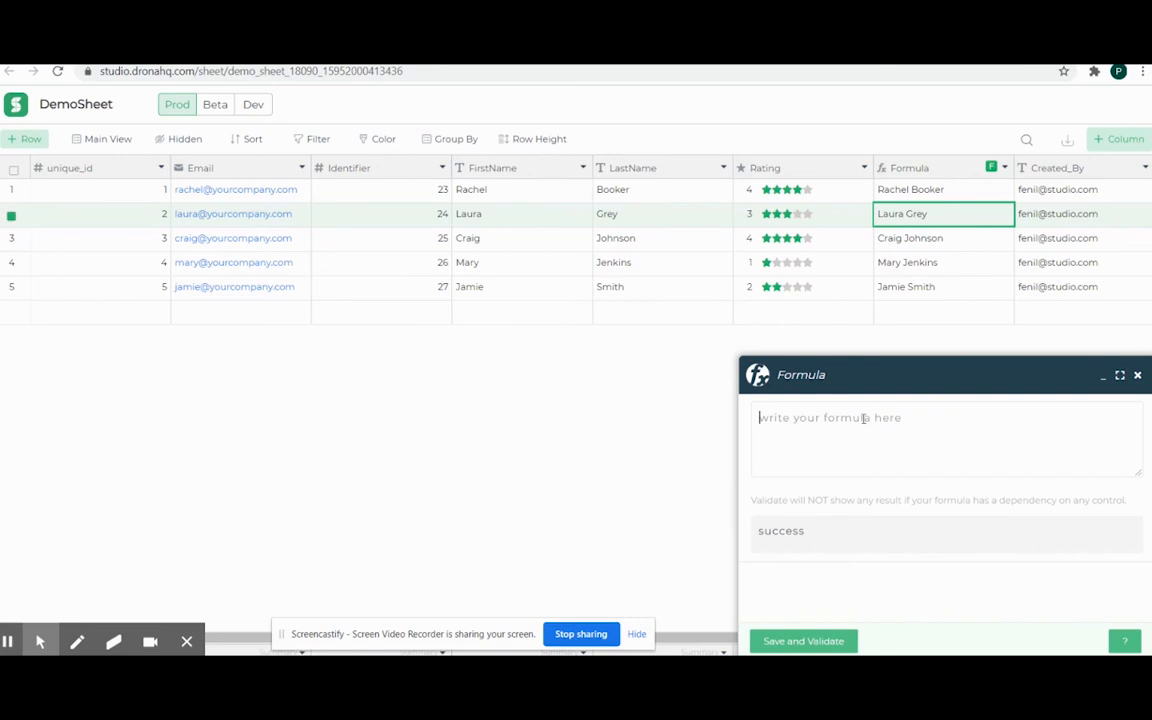
Enter IF(Rating > 3, "Good Rating", "Bad Rating") using the IF and Rating suggestions and save it
type("IF")
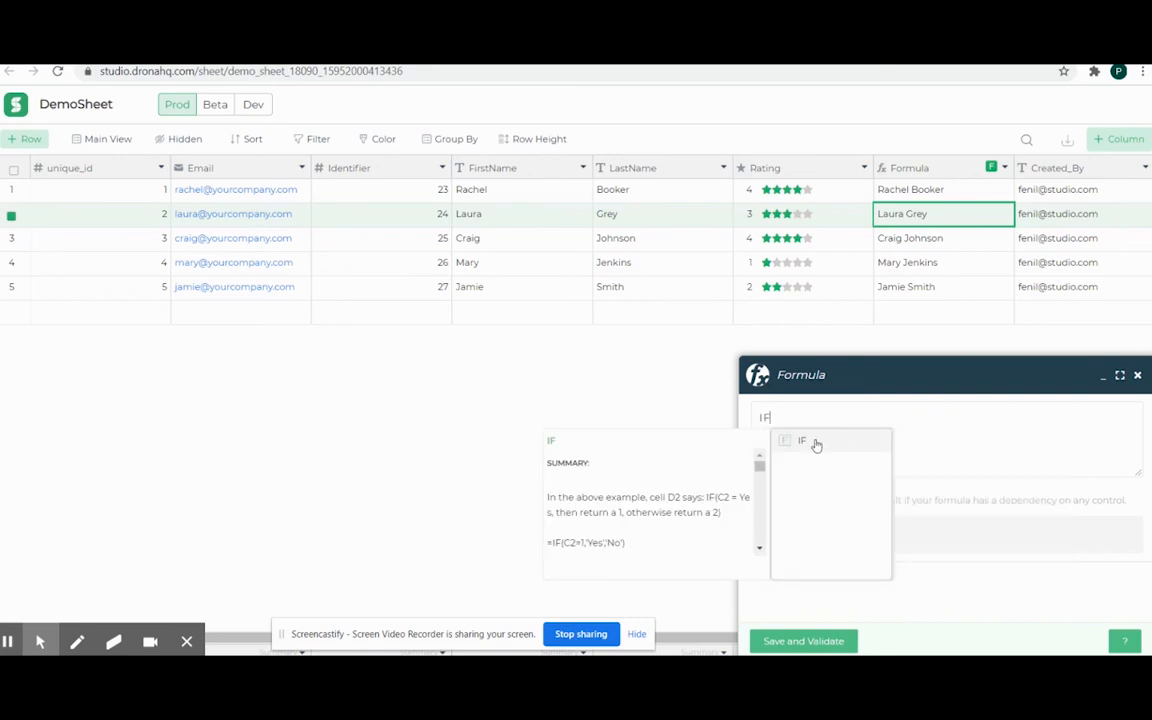
left_click(800, 442)
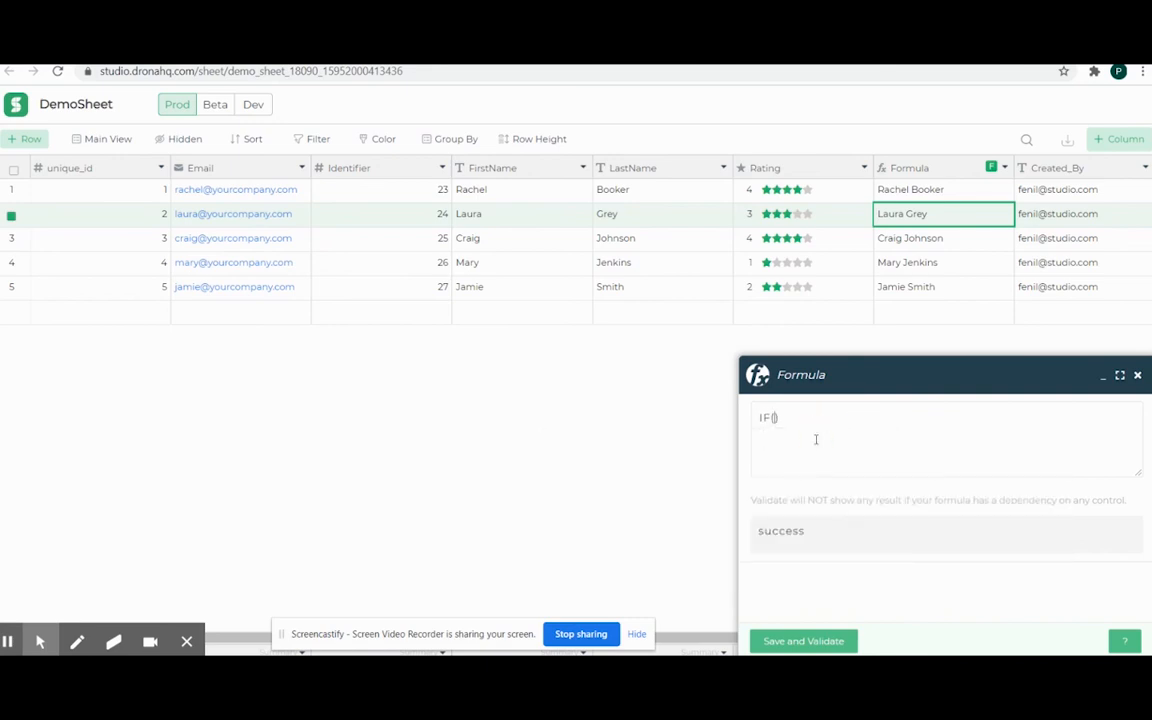
type("rating")
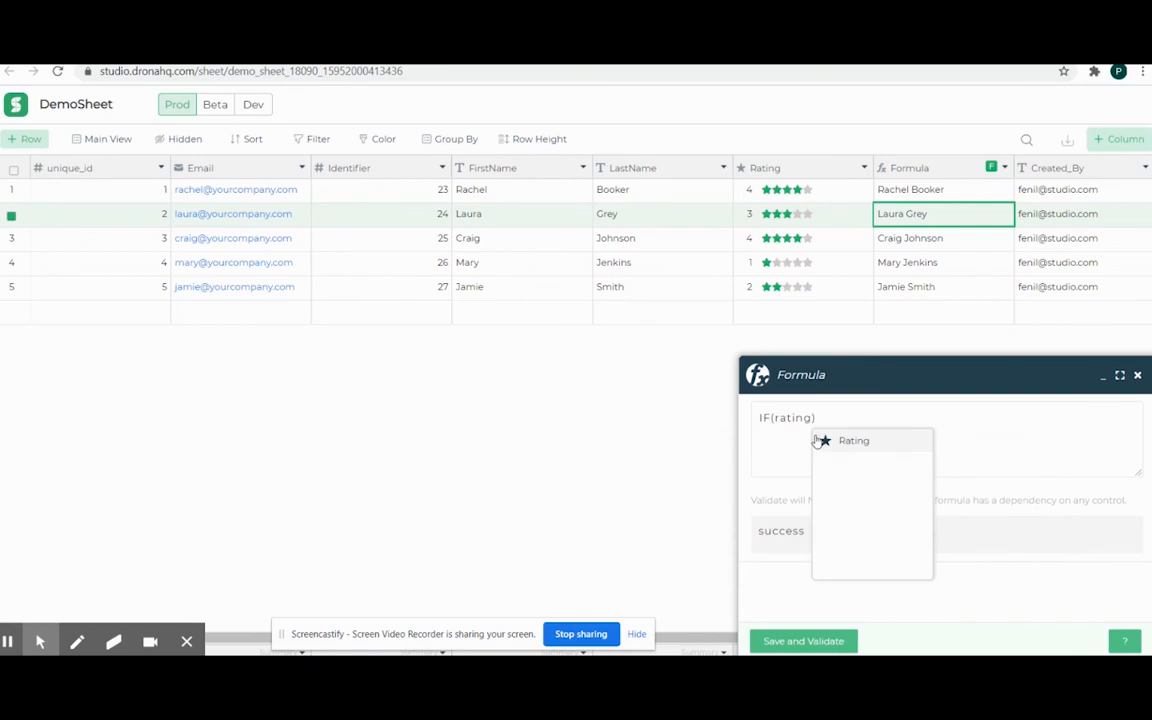
left_click(852, 440)
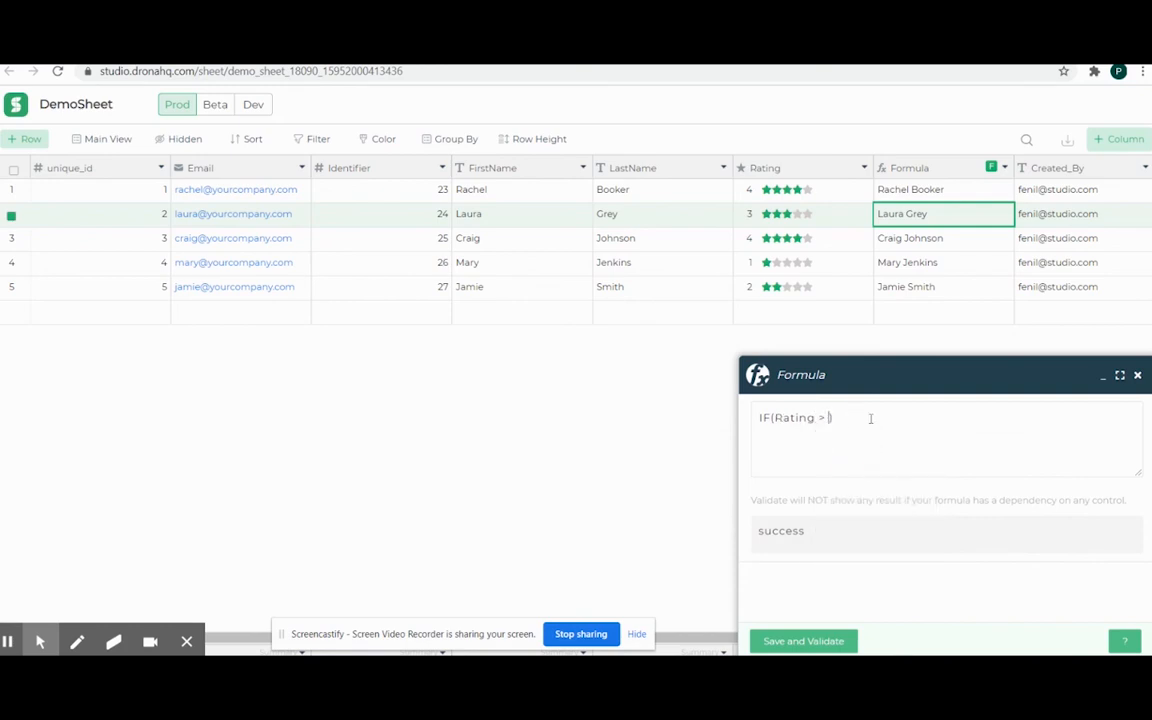
type("3, \"G\")")
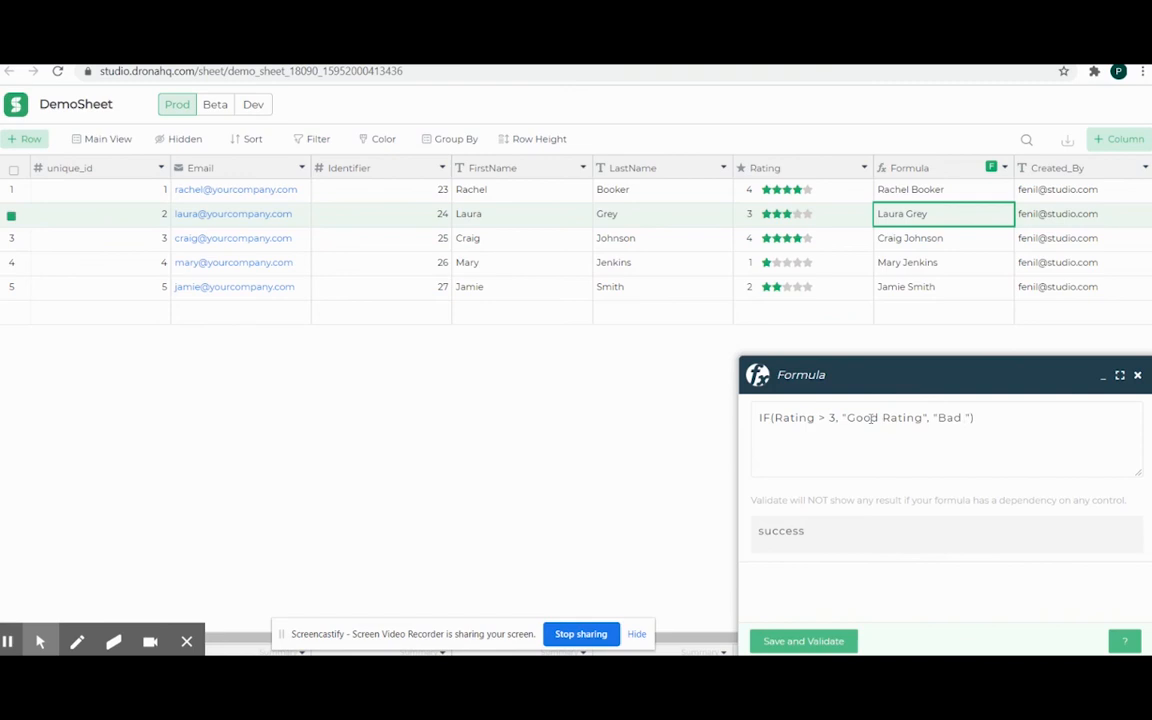
type("Rating")
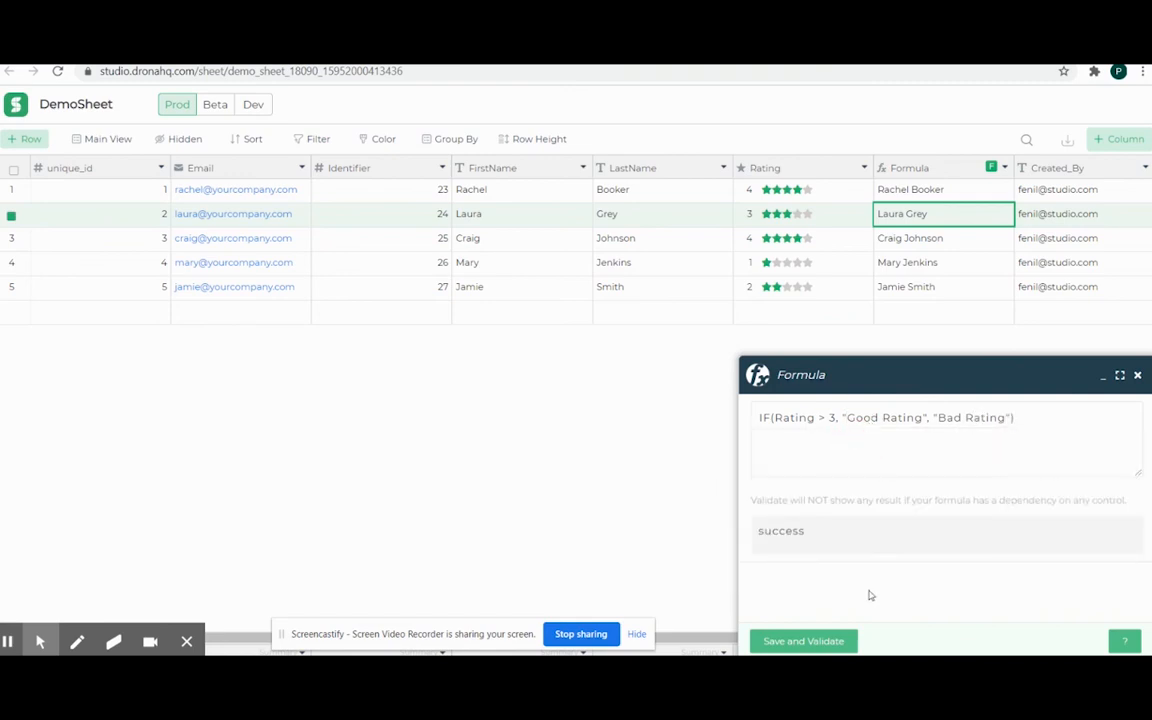
left_click(804, 640)
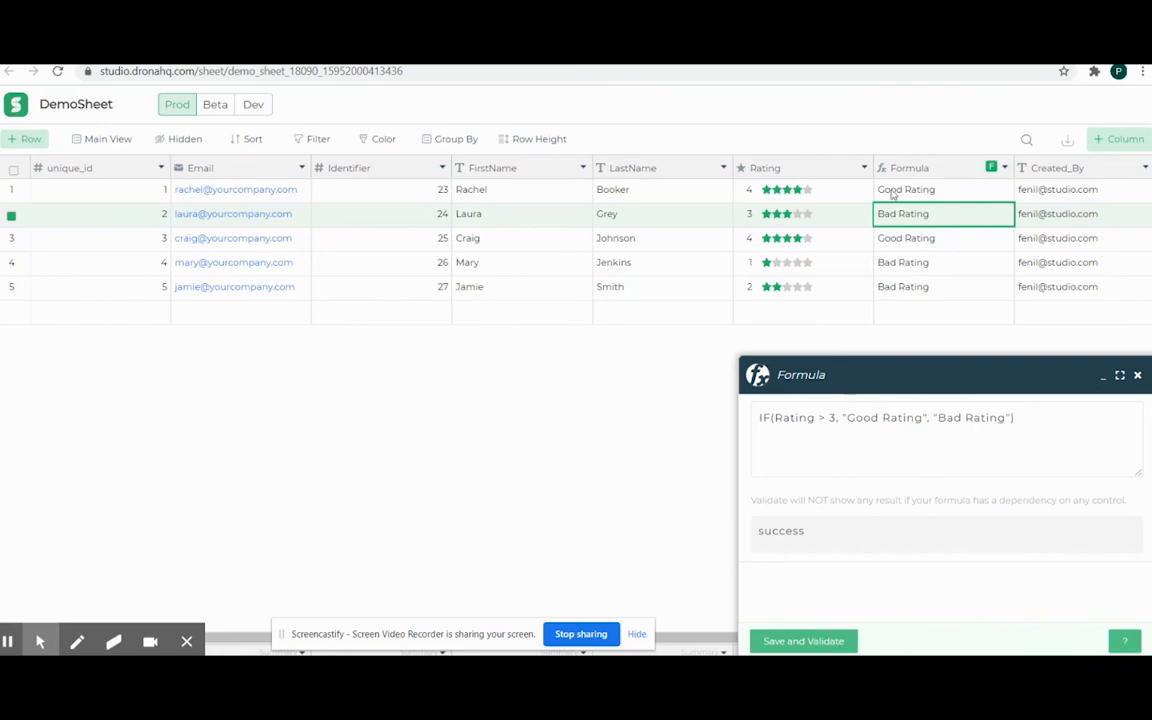
left_click(942, 262)
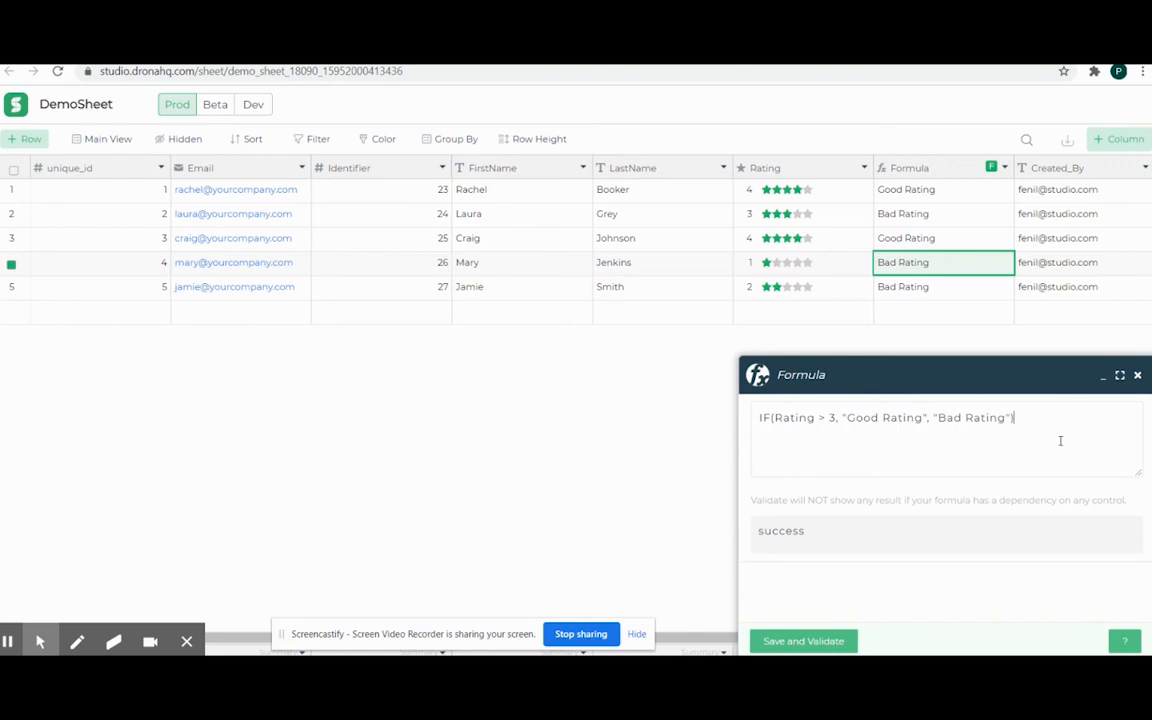
left_click(1064, 432)
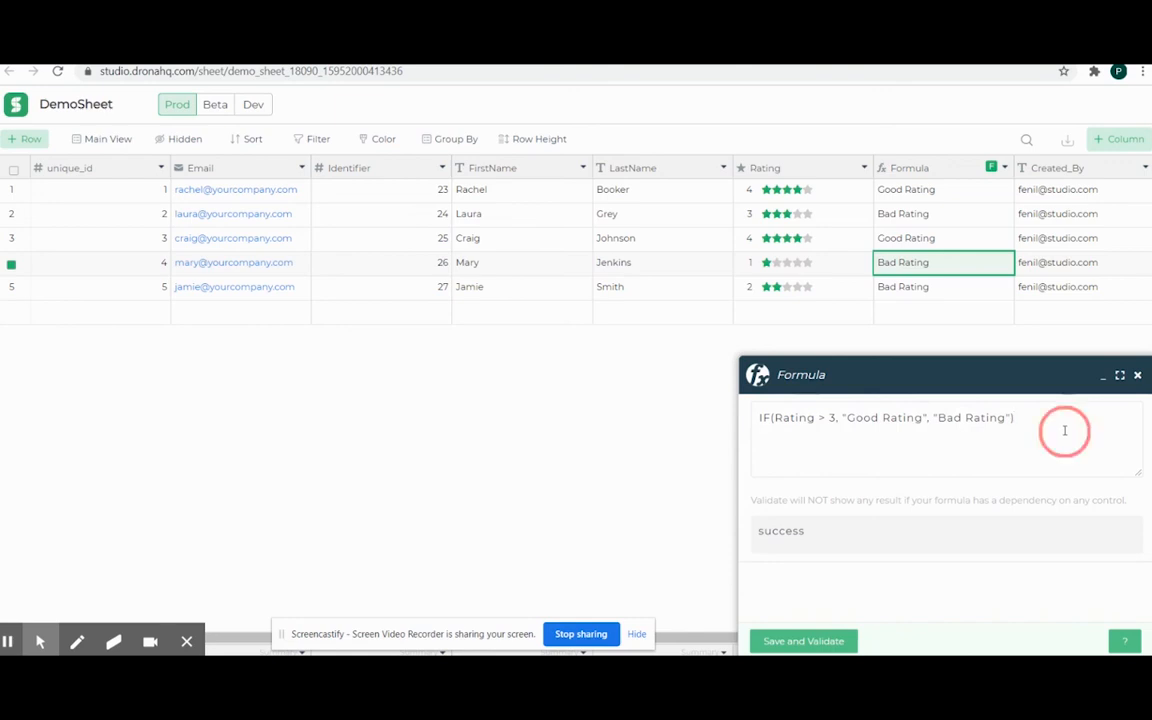